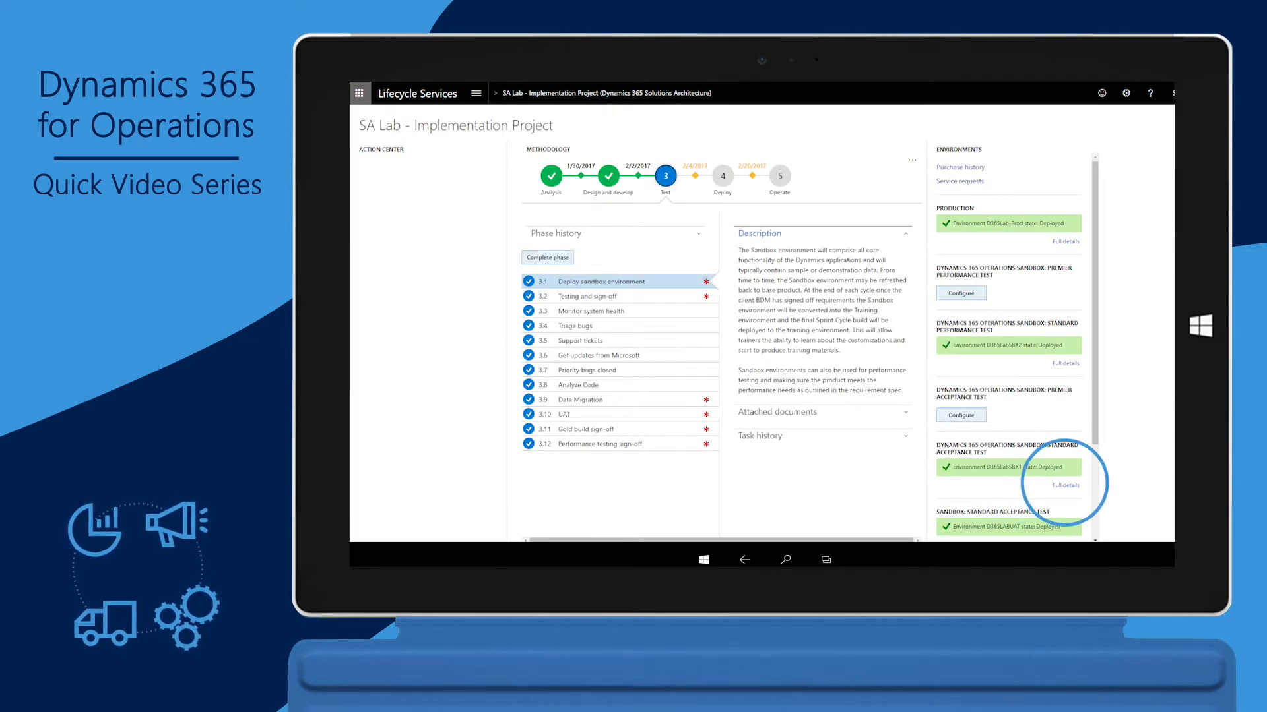
# Open the Full details page for the D365LabSBX1 standard acceptance test environment.
pyautogui.click(1065, 485)
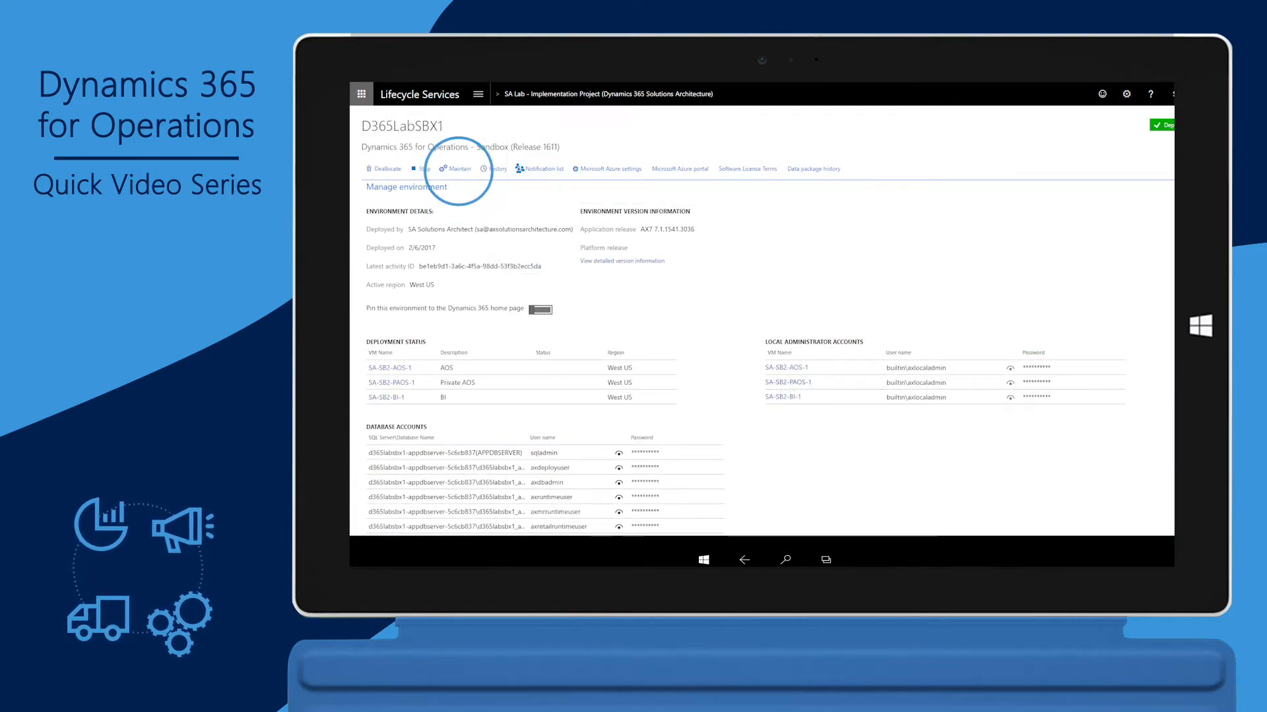
# Apply the BinaryHotFixes deployable package to D365LabSBX1 via Maintain > Apply updates.
pyautogui.click(458, 169)
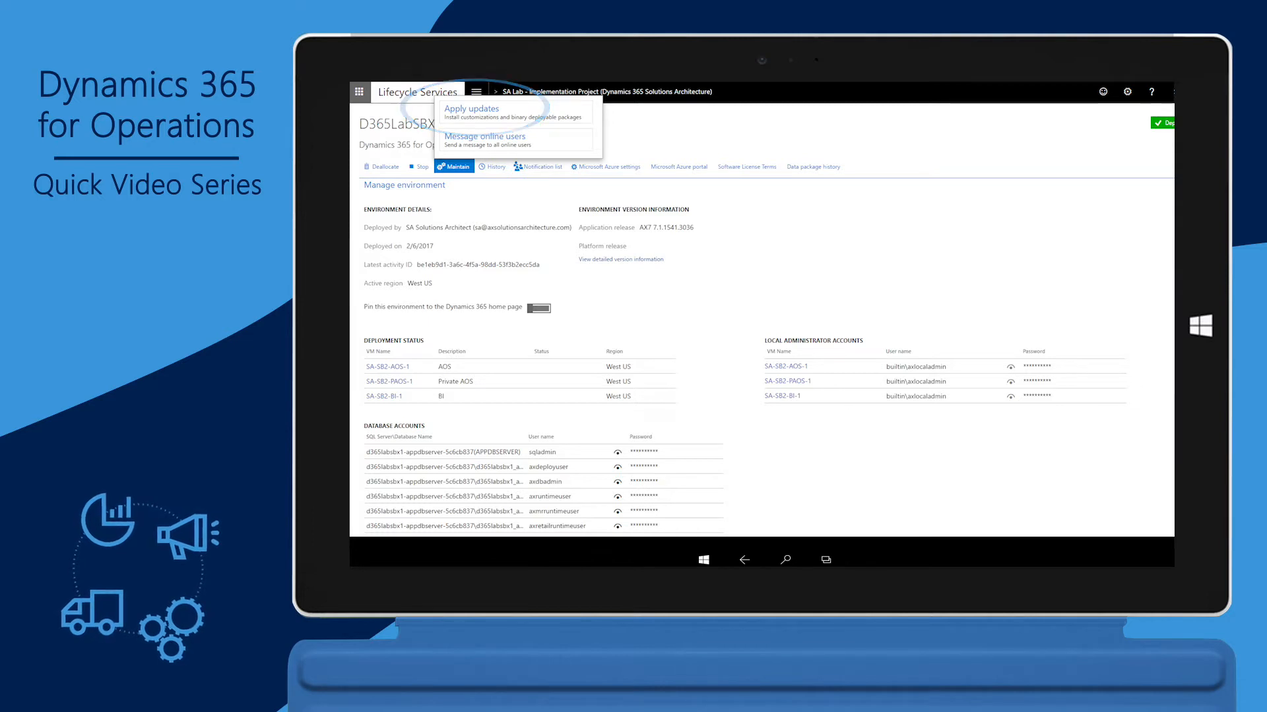
pyautogui.click(472, 108)
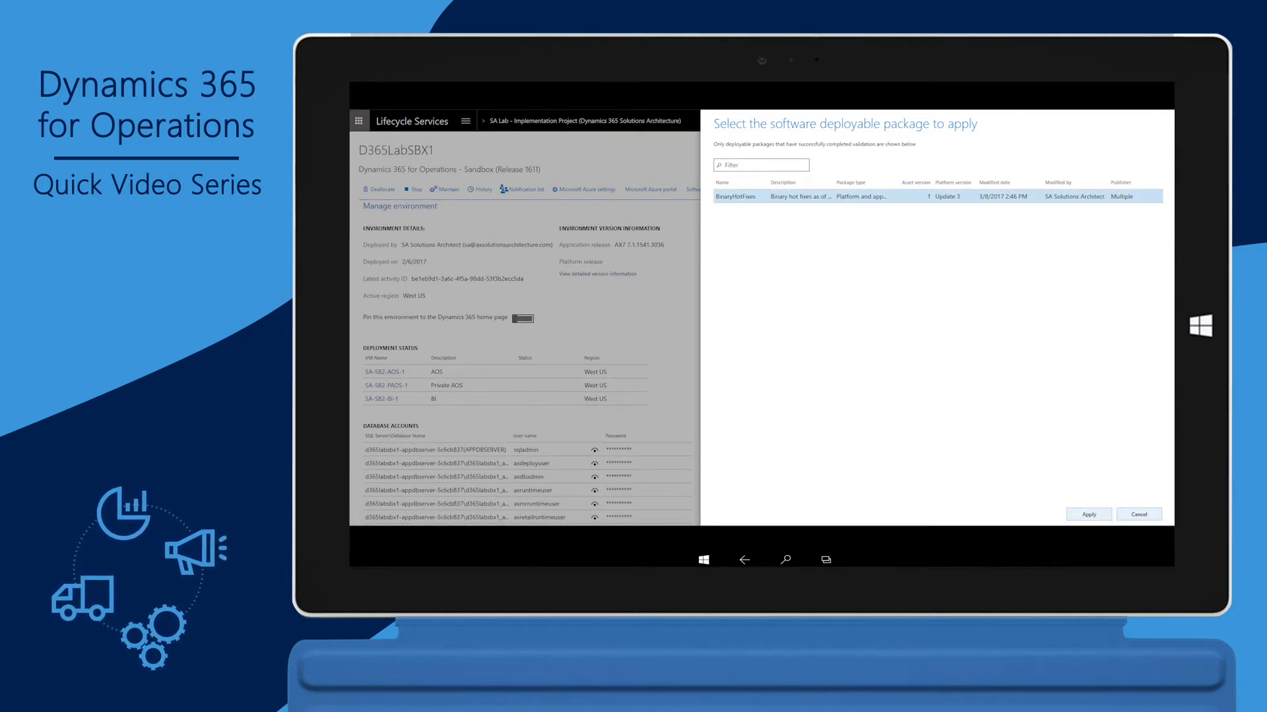
pyautogui.click(1089, 514)
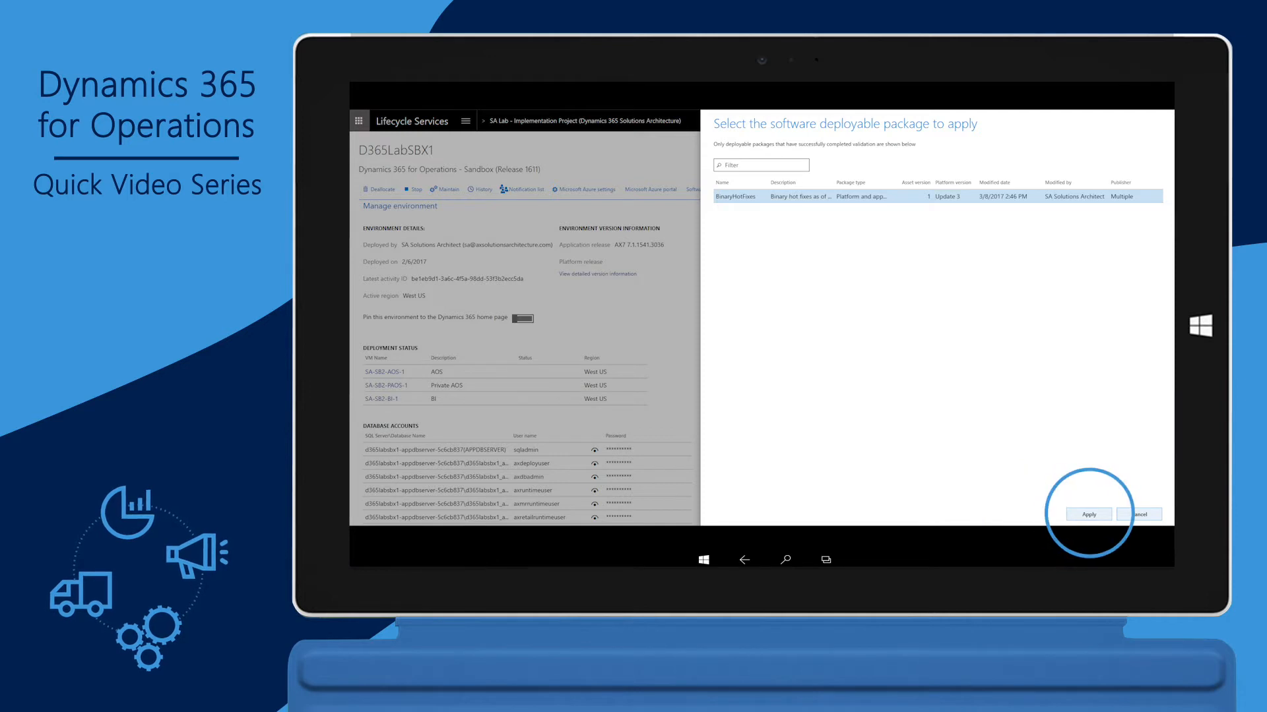
pyautogui.click(1089, 514)
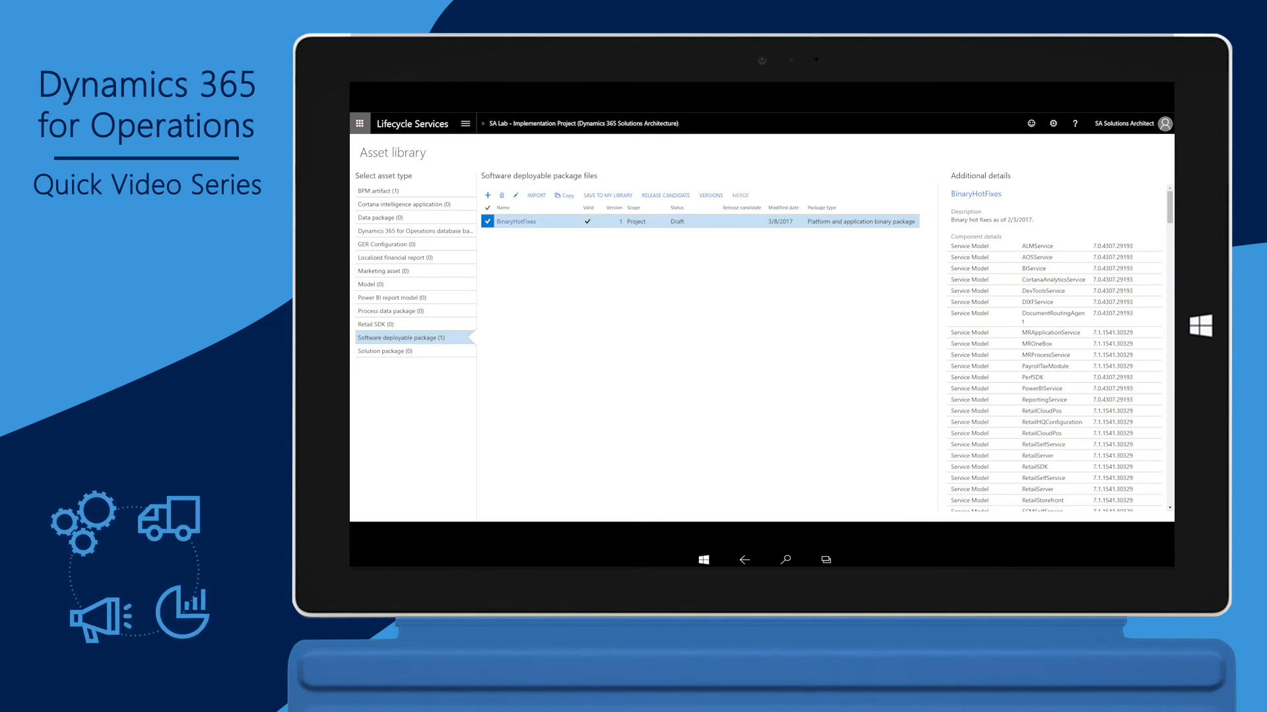
# Return to the D365LabSBX1 environment page and view History > Environment changes.
pyautogui.click(665, 196)
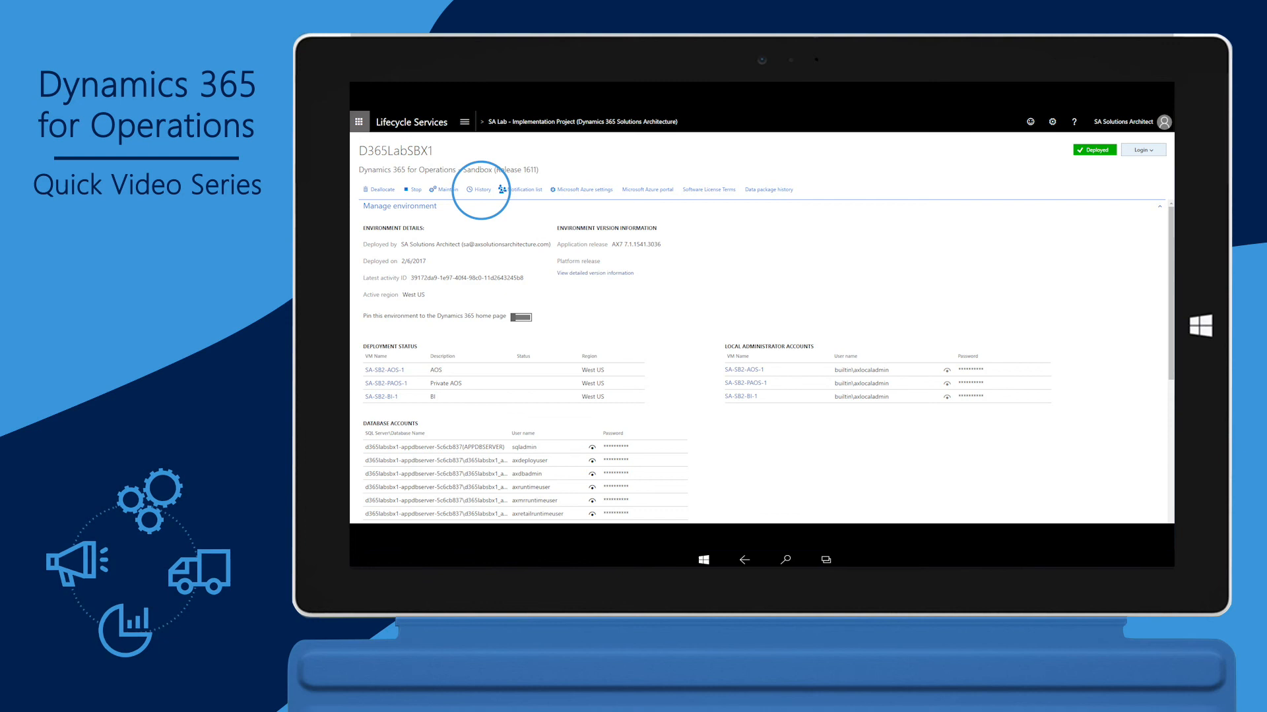
pyautogui.click(481, 189)
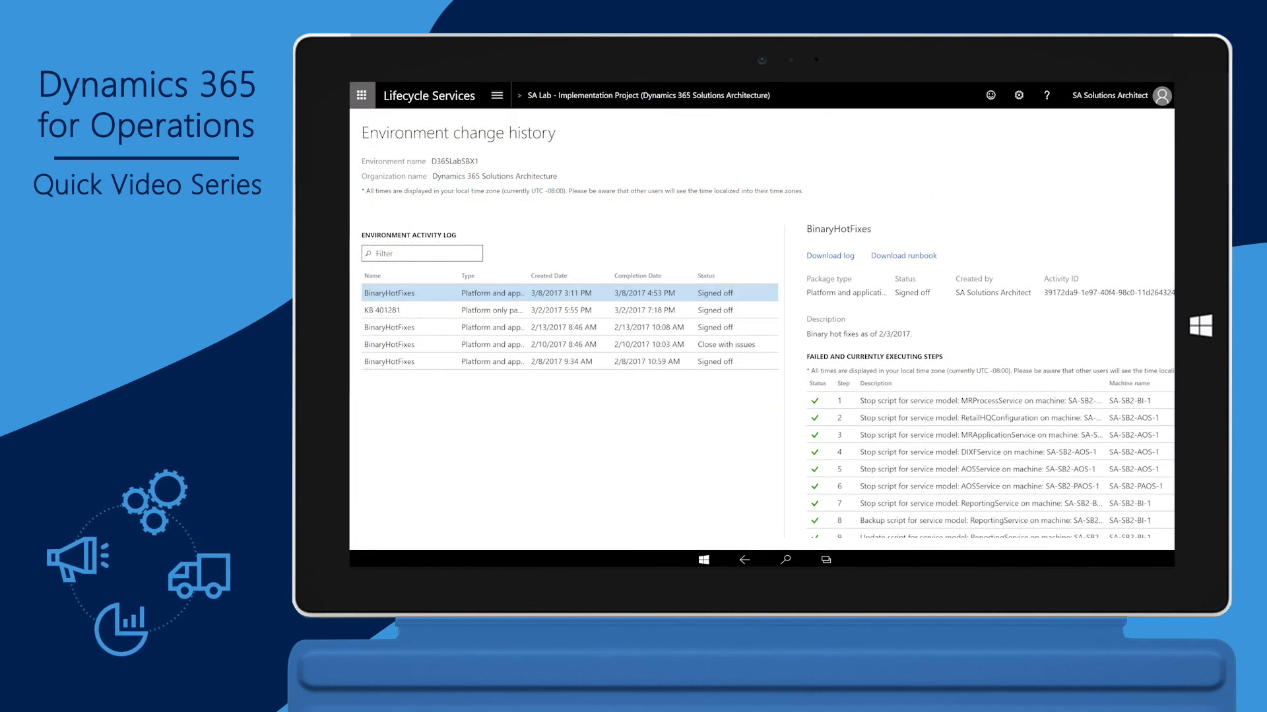